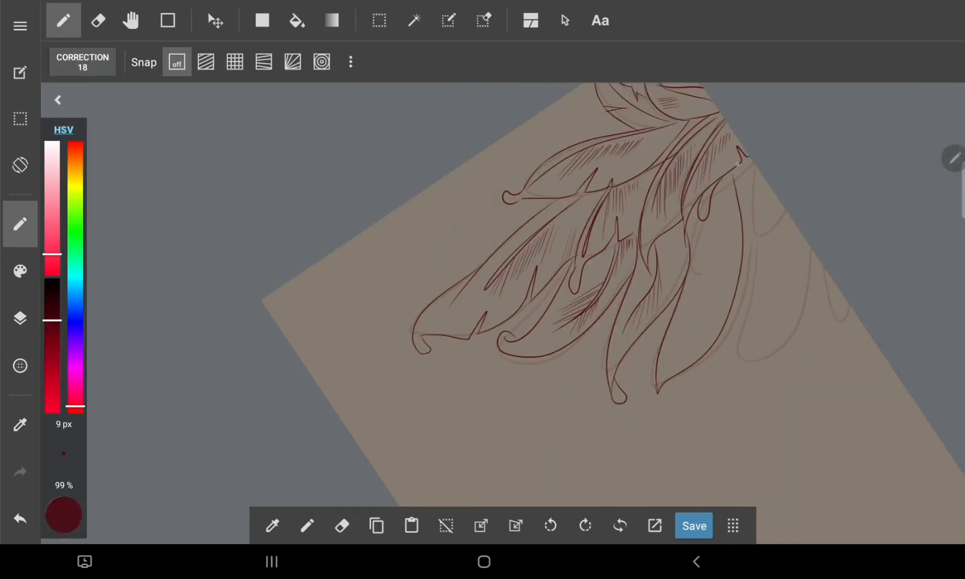
Step: Ink the dark red shadow fills on the hair, collar and roses, switching between pen and eraser to clean edges
click(215, 21)
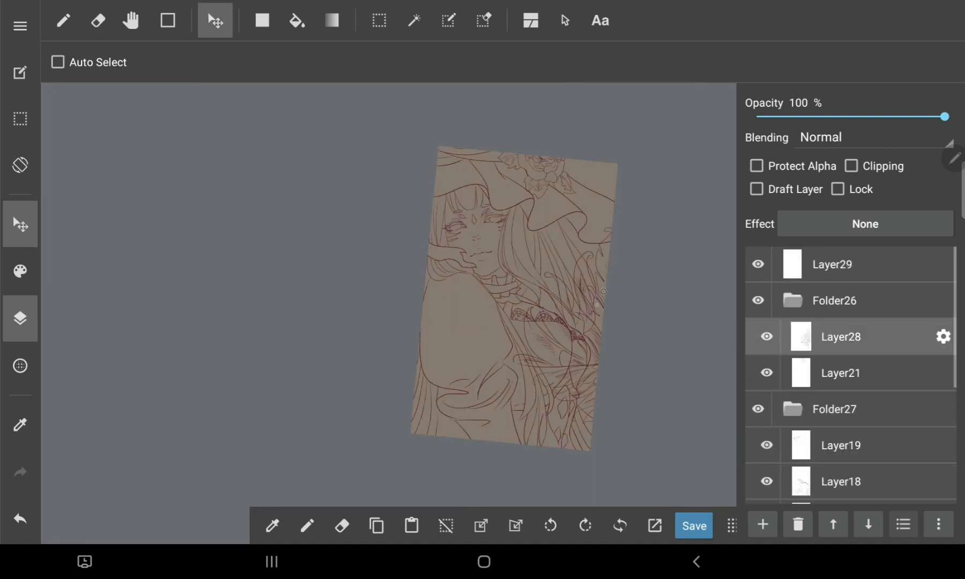
click(98, 20)
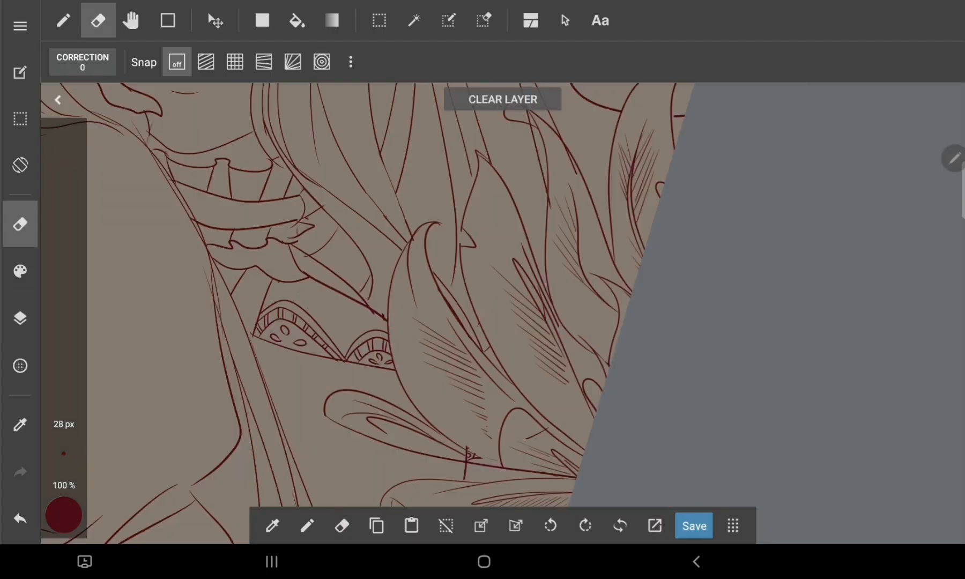
click(62, 21)
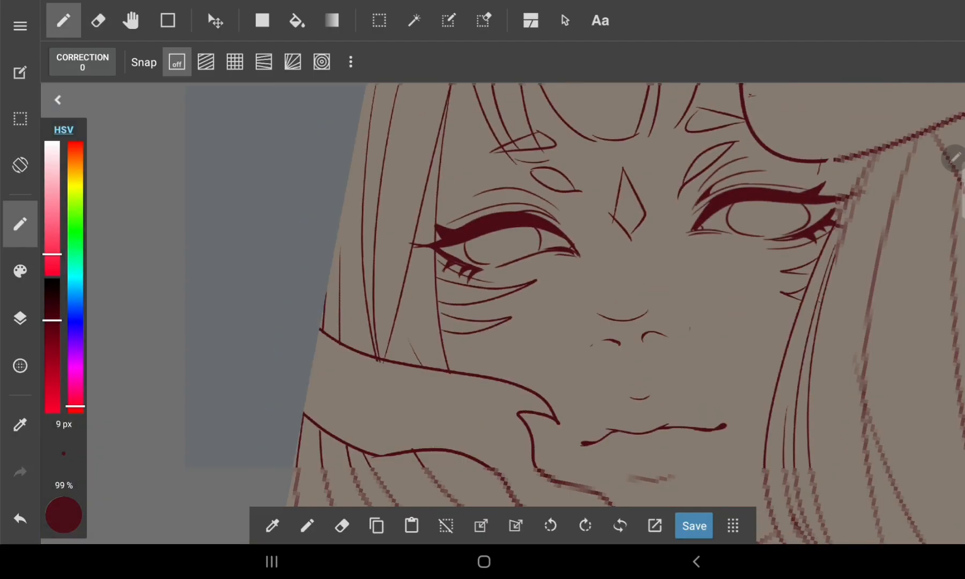
click(98, 21)
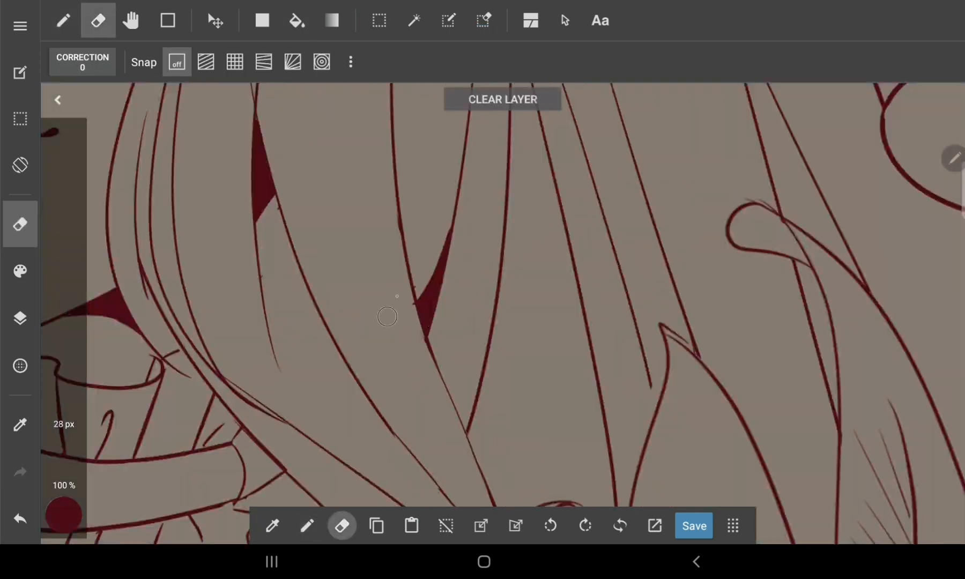
click(63, 20)
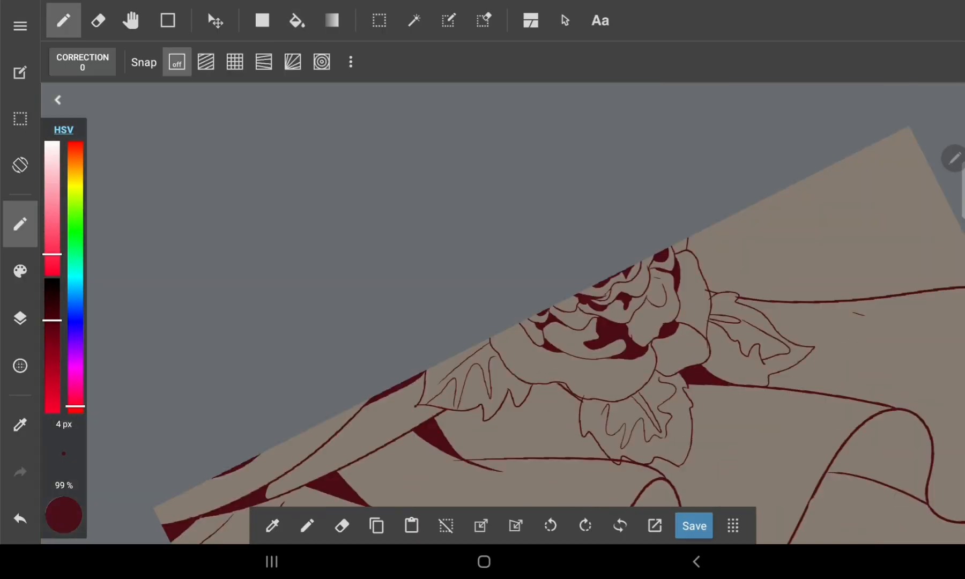
Step: Bucket-fill the last dark red accents, then paint a pale grey base over the hair on a new layer
click(297, 20)
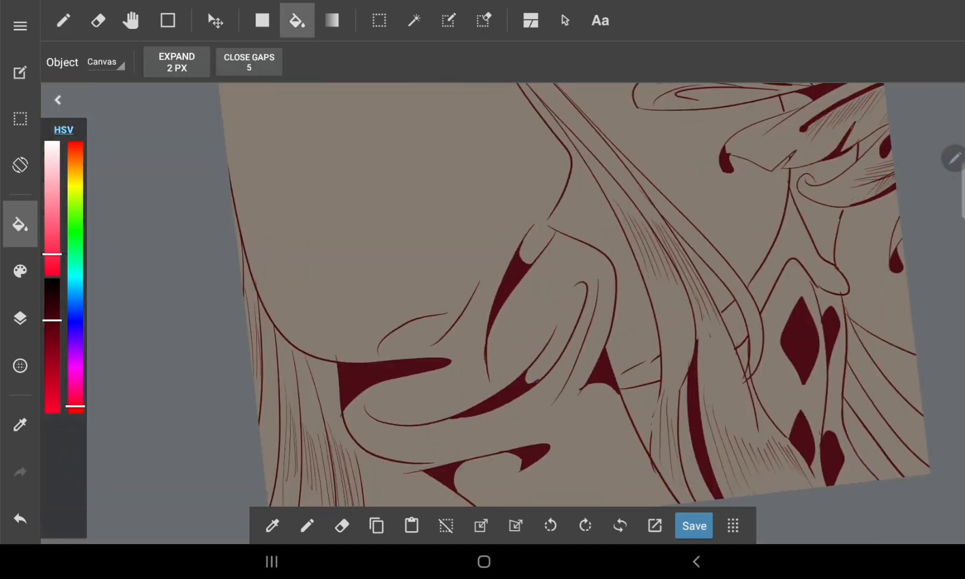
click(62, 20)
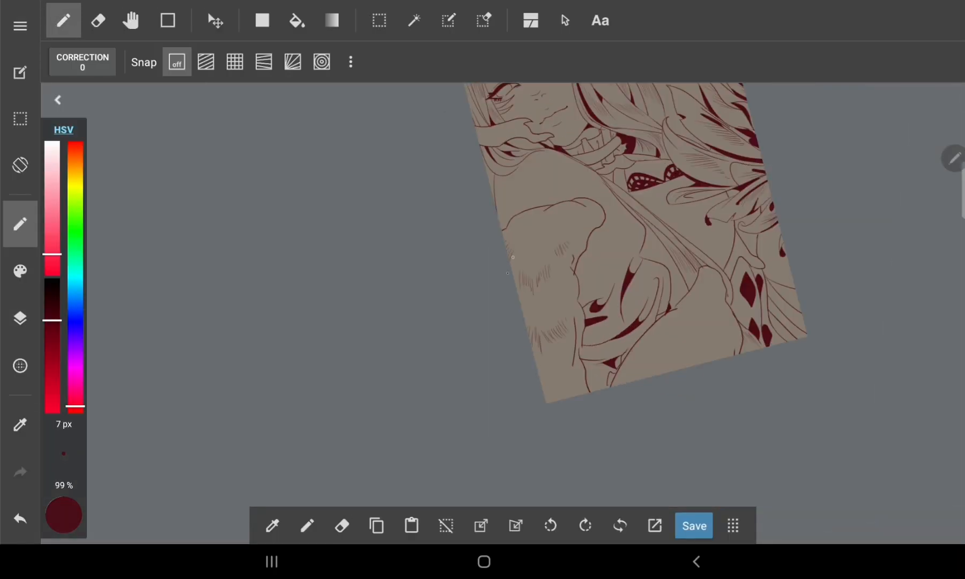
click(19, 318)
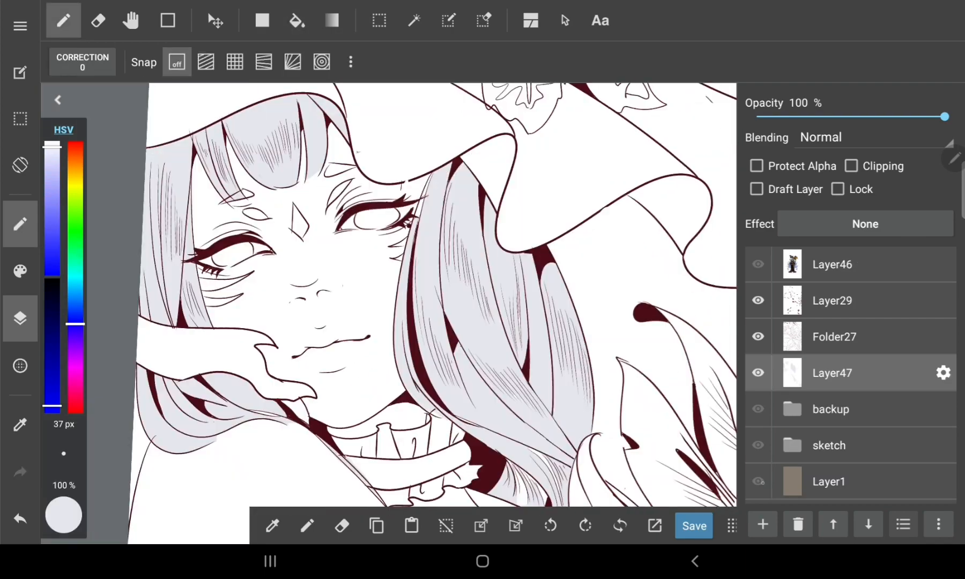
Step: Fill flat navy on the hat and outfit, white hair, red rose, golden leaves, and paint red eyes and blush
click(97, 20)
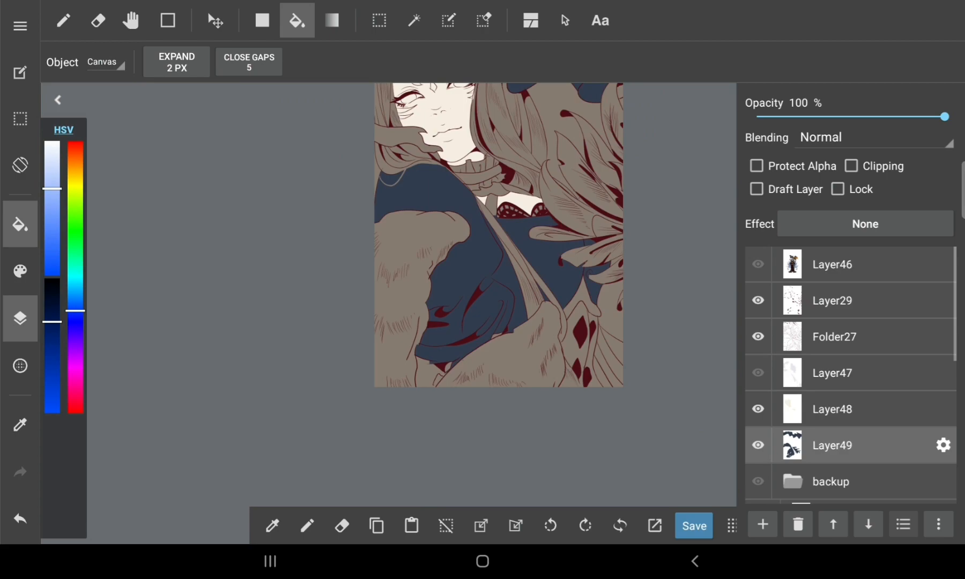
click(64, 20)
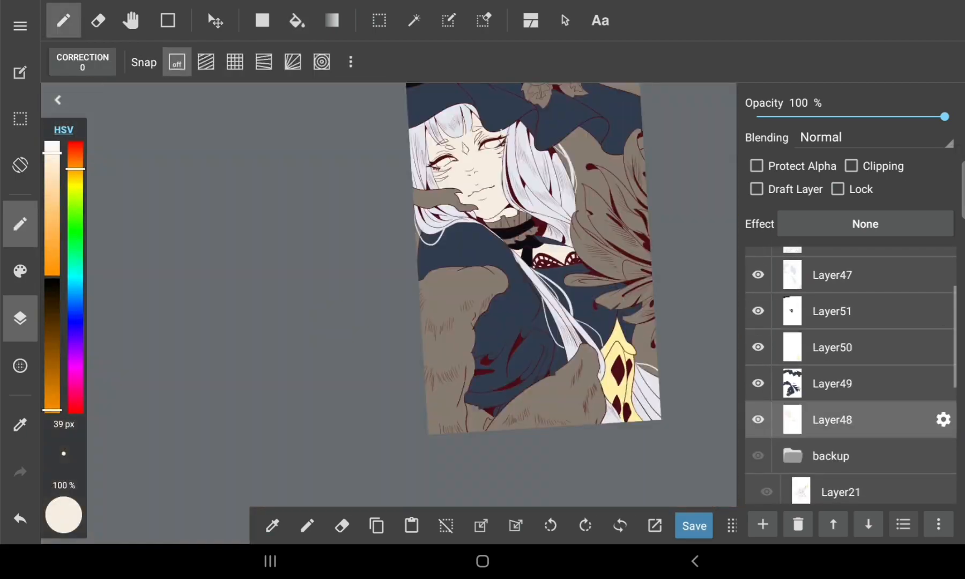
click(297, 20)
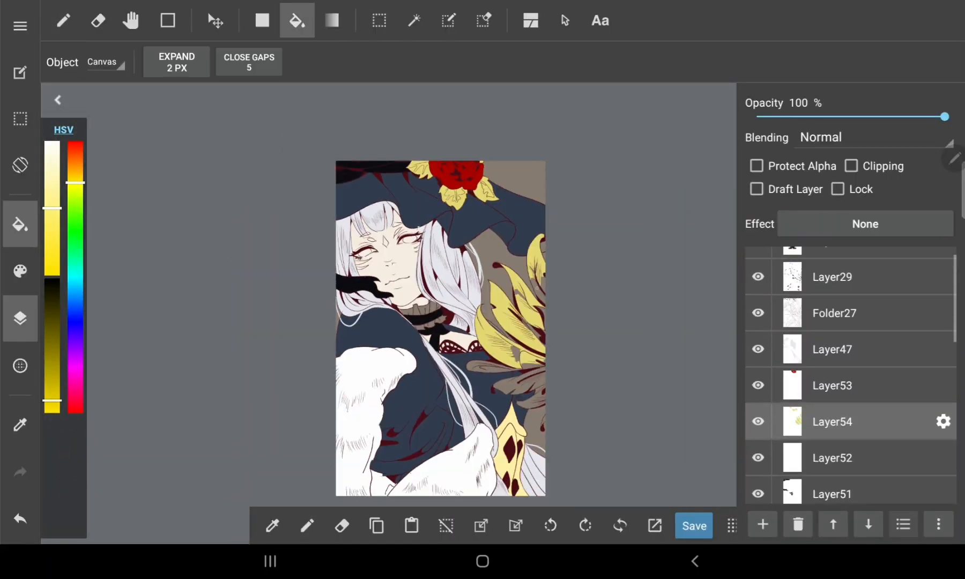
click(63, 21)
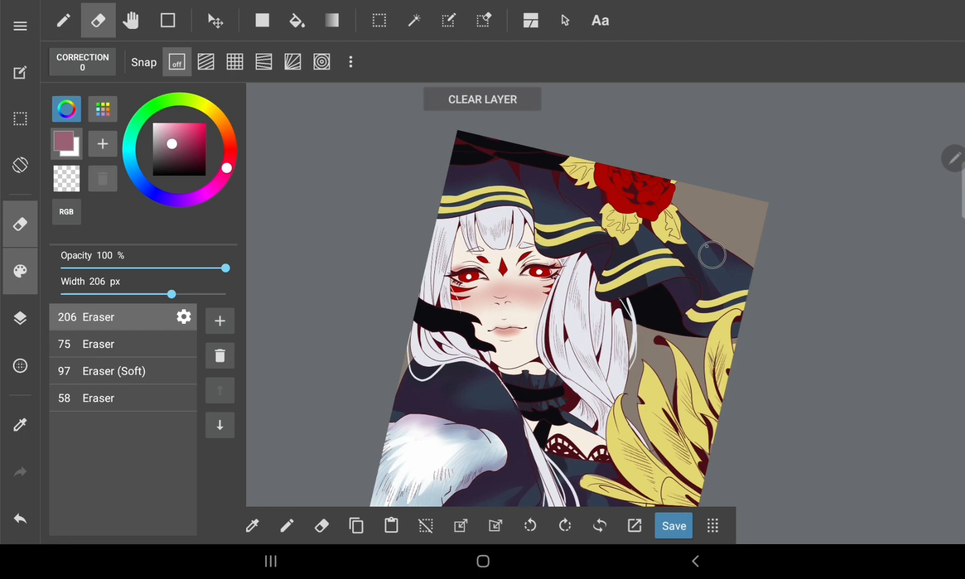
Step: Shade the golden leaves, fur and outfit with Watercolor and Blending brushes, cleaning edges with the Eraser
click(64, 20)
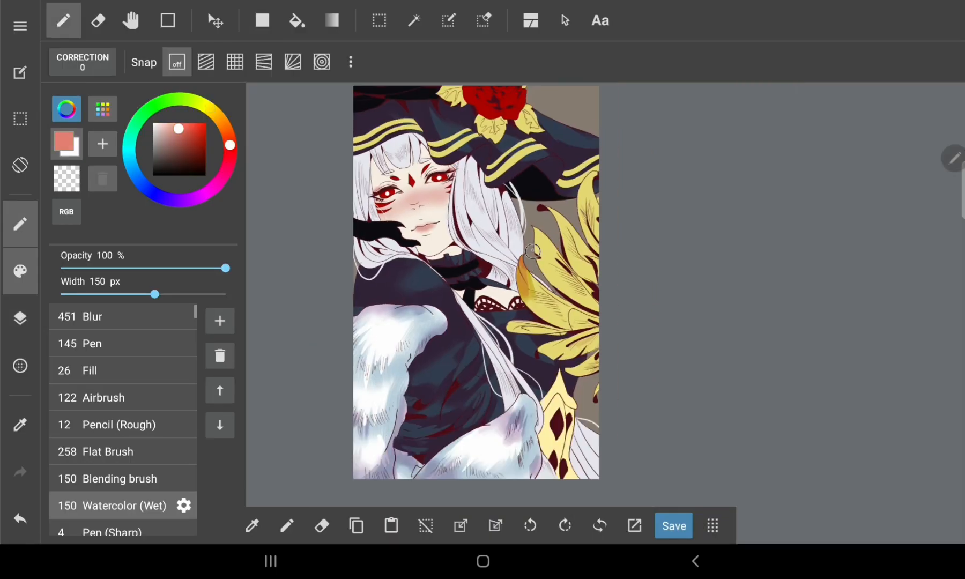
click(98, 20)
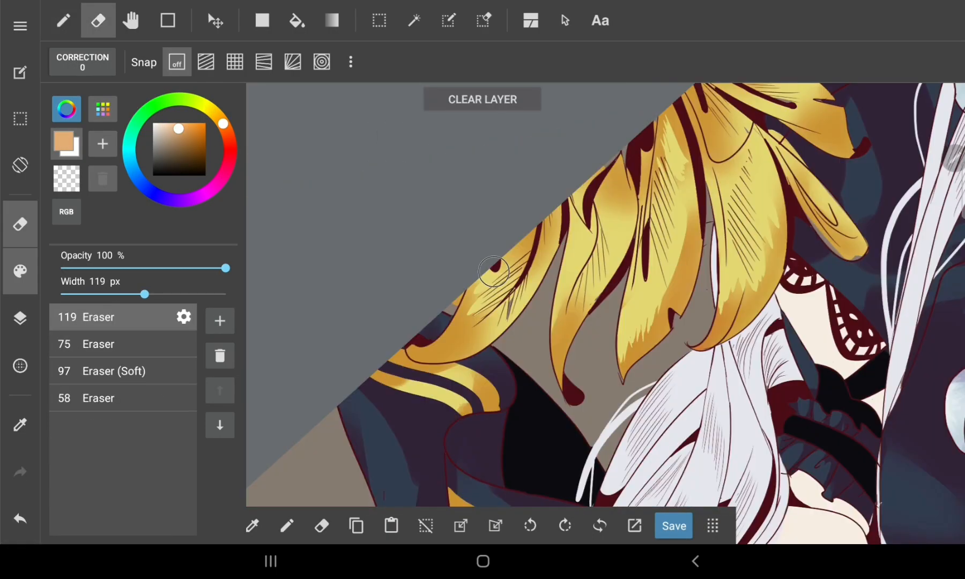
click(62, 21)
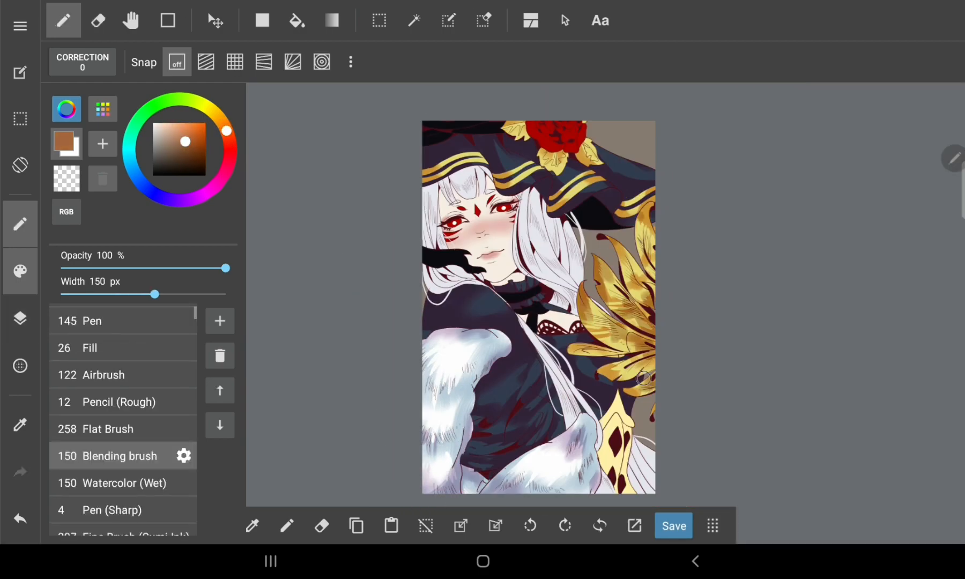
click(20, 318)
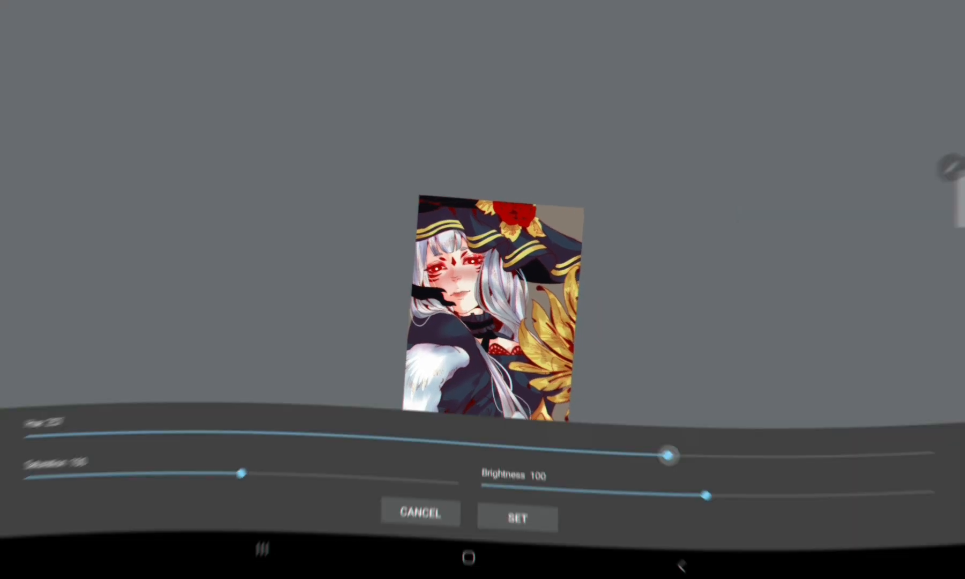
Step: Apply a Hue filter adjustment to the whole illustration and confirm with Set
click(517, 516)
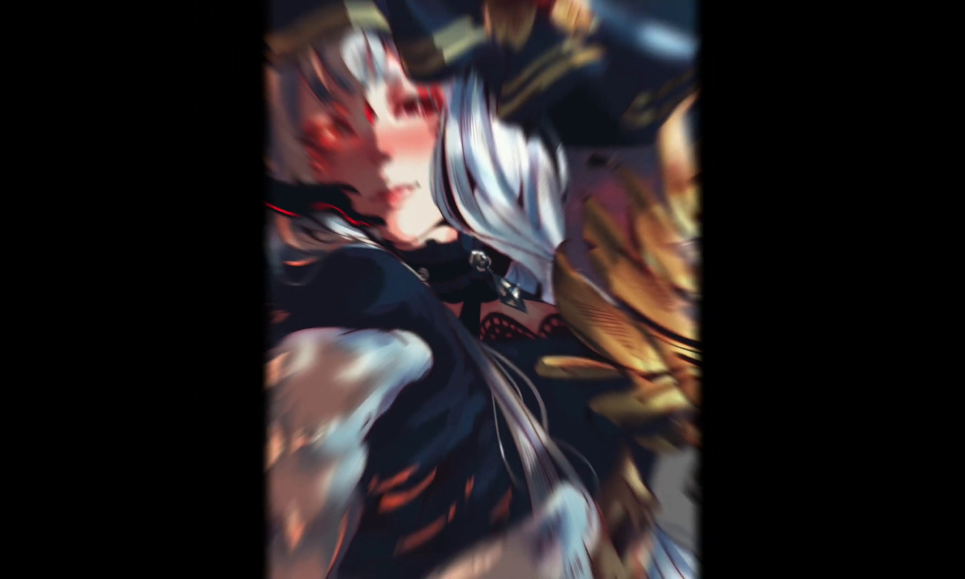